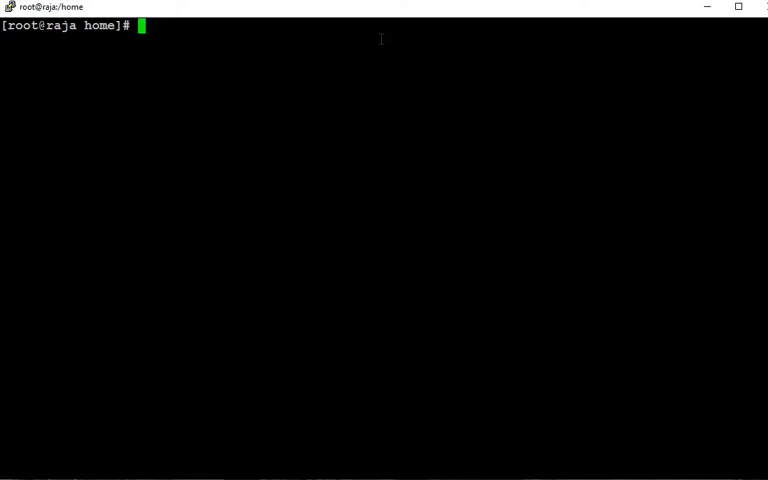
{"action": "type", "text": "cat"}
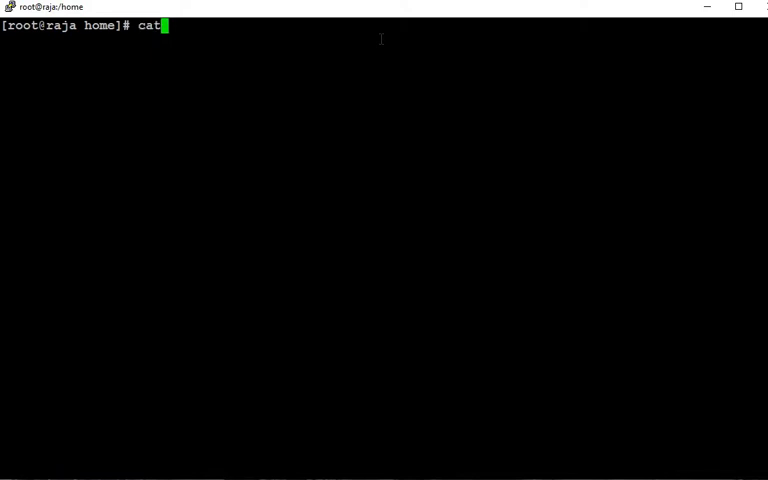
{"action": "type", "text": "/etc/"}
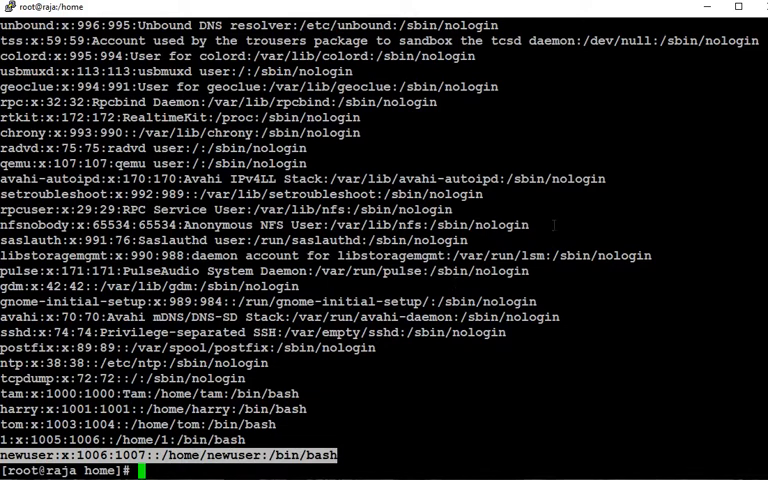
{"action": "type", "text": "cl"}
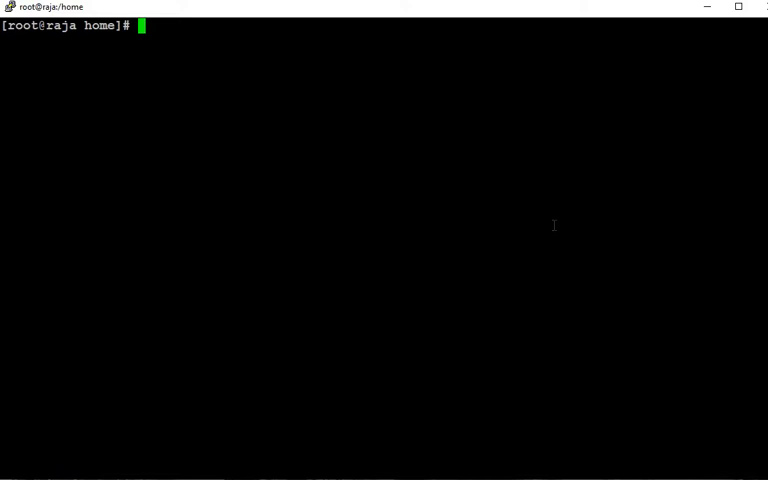
{"action": "type", "text": "pas"}
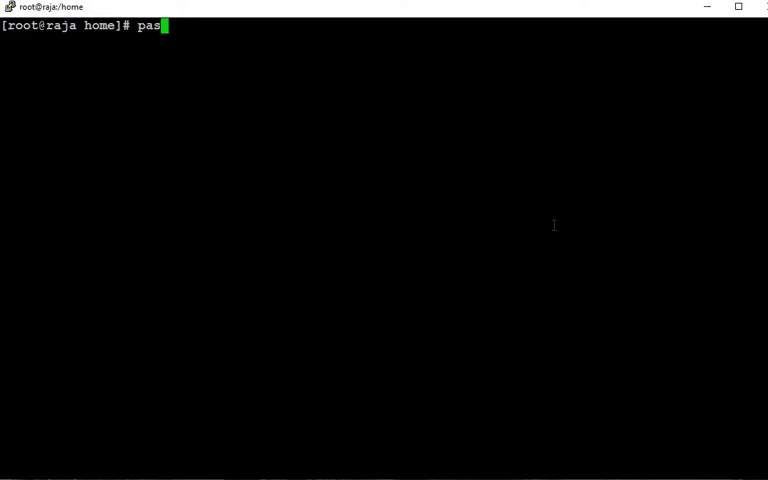
{"action": "type", "text": "swd"}
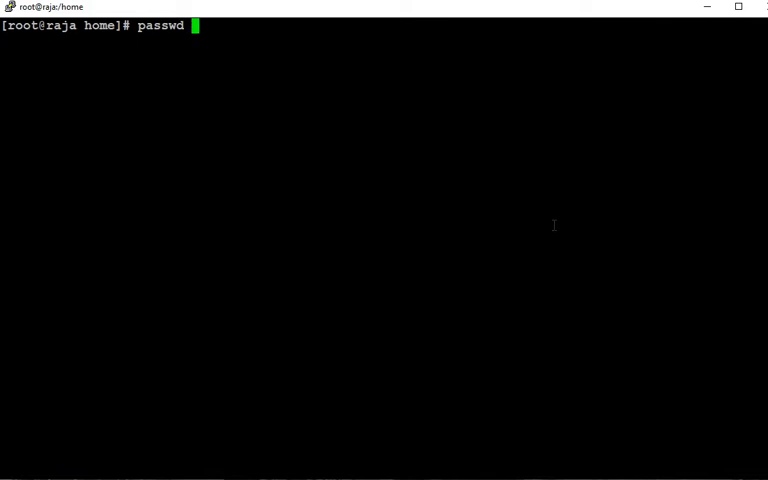
{"action": "type", "text": "user"}
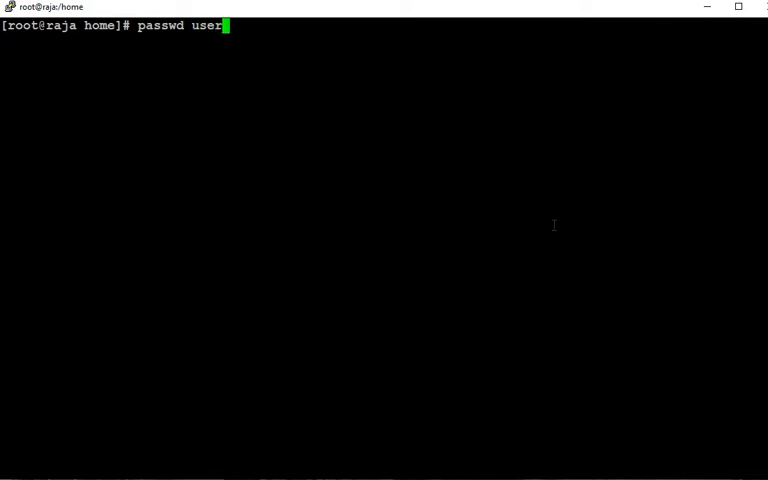
{"action": "type", "text": "new"}
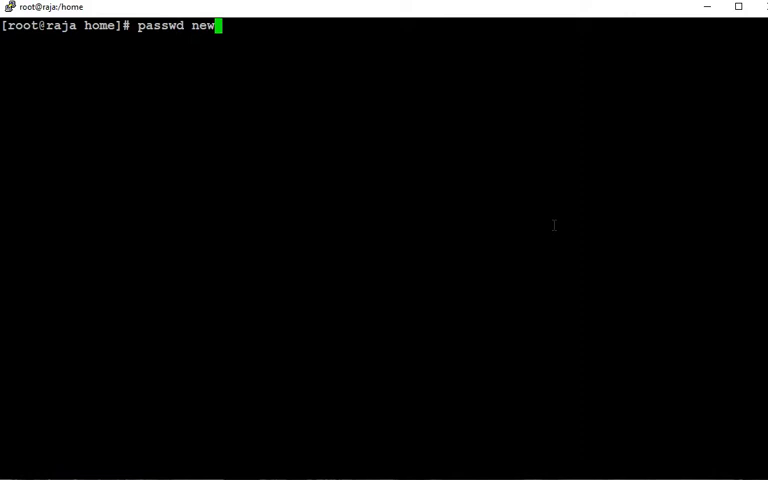